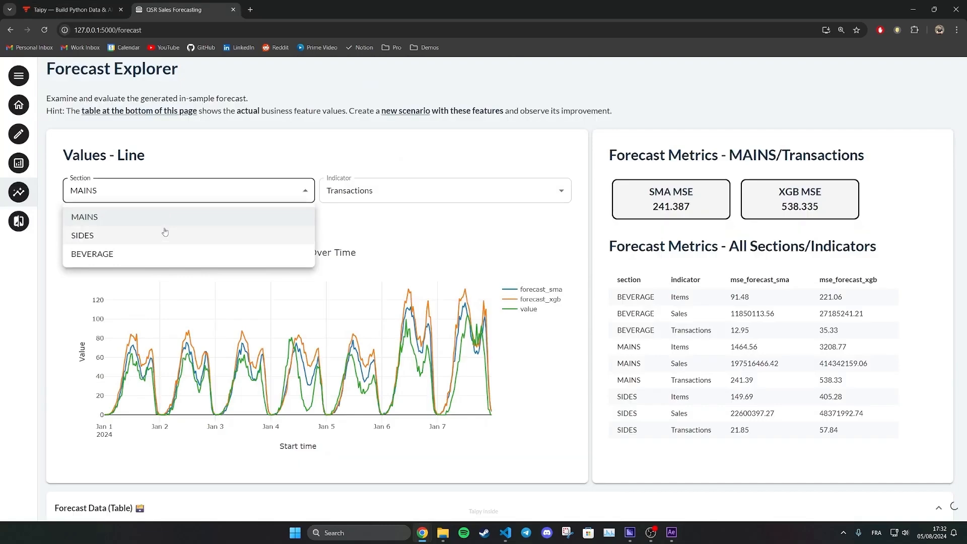
# Switch from the forecast review to the Create scenario page via the sidebar pencil icon
pyautogui.click(82, 235)
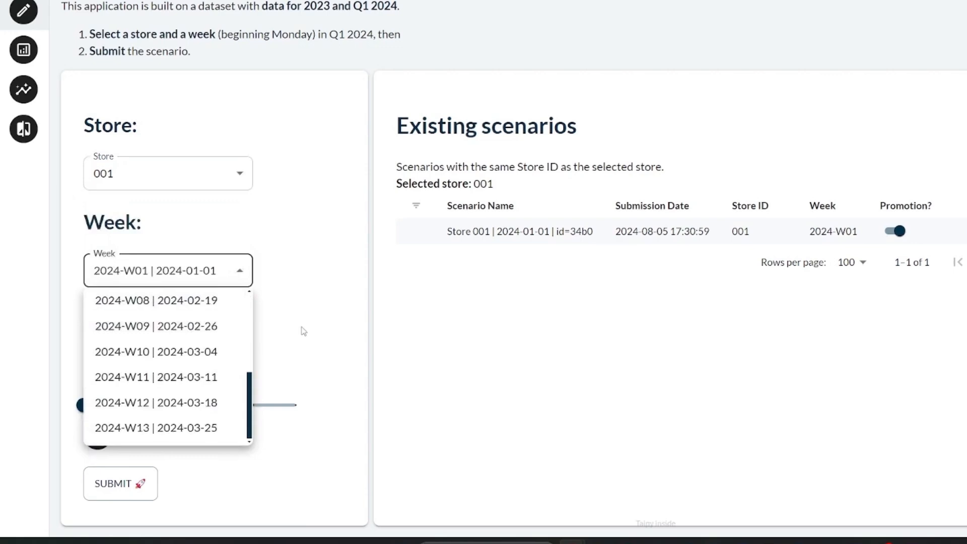
# Keep week 2024-W01 and browse the available stores in the Store list
pyautogui.click(168, 270)
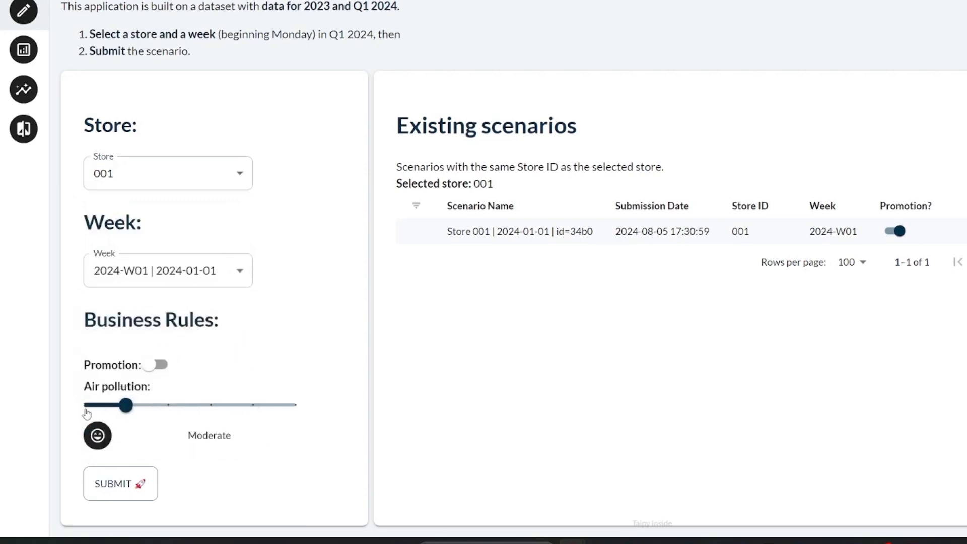
pyautogui.click(168, 174)
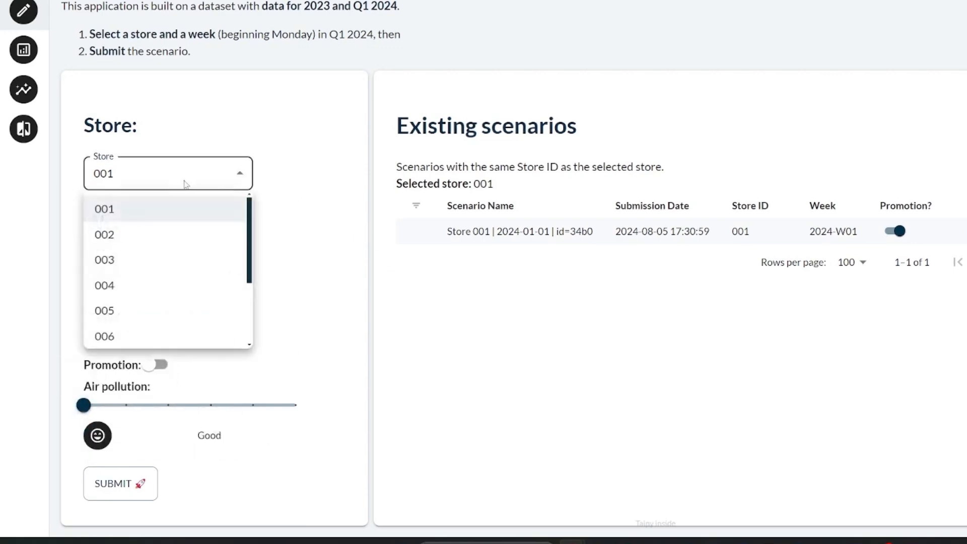
pyautogui.scroll(-3)
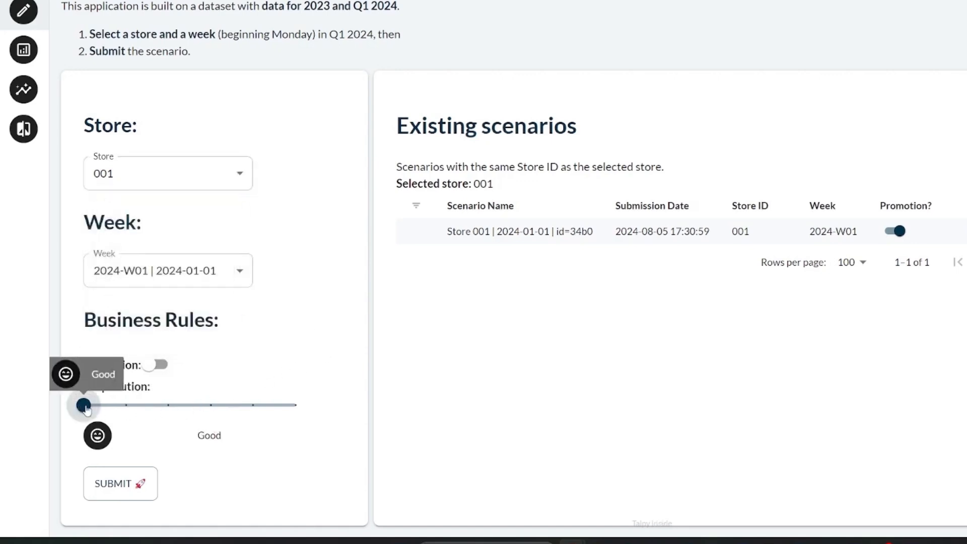
# Try air pollution at Unhealthy and back to Good, and promotion on then off
pyautogui.moveTo(84, 405); pyautogui.dragTo(212, 405)
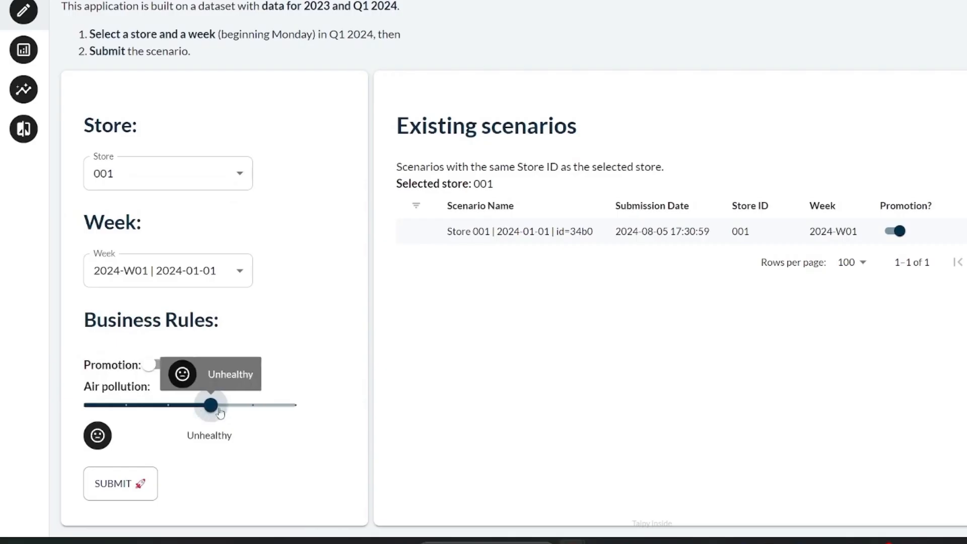
pyautogui.moveTo(211, 405); pyautogui.dragTo(84, 405)
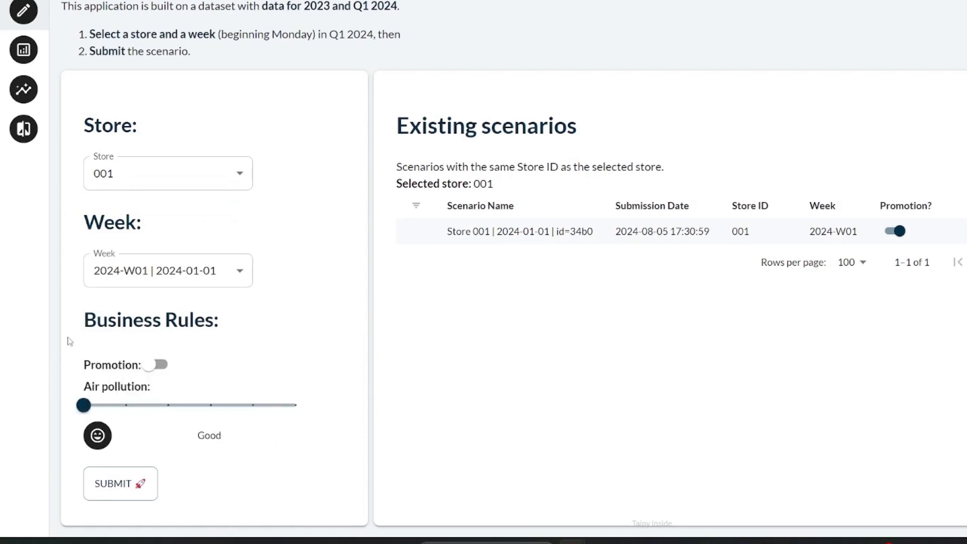
pyautogui.moveTo(157, 365)
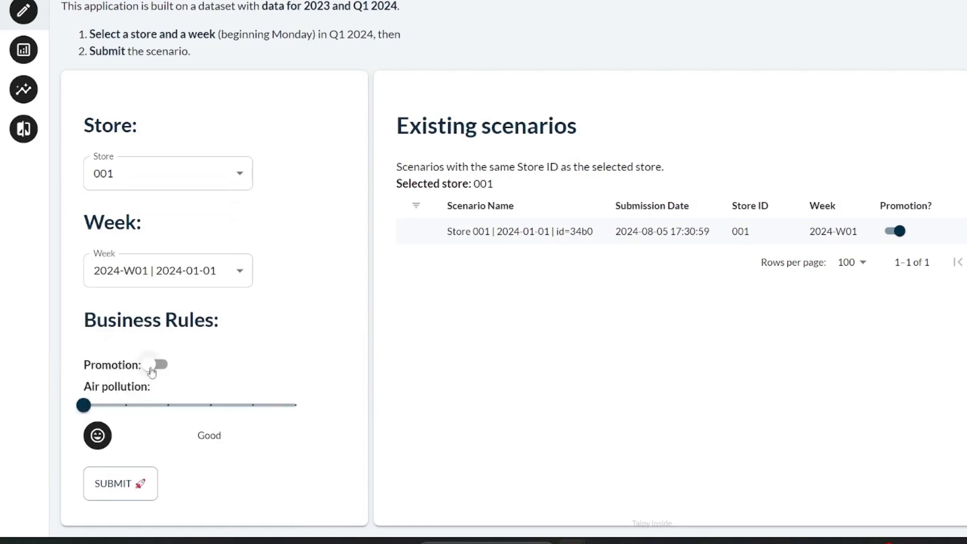
pyautogui.click(158, 365)
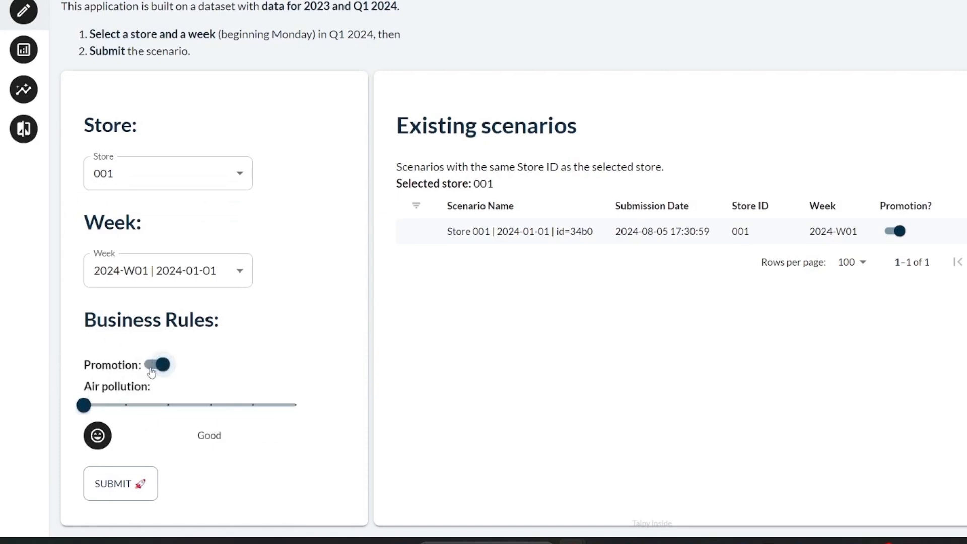
pyautogui.click(158, 365)
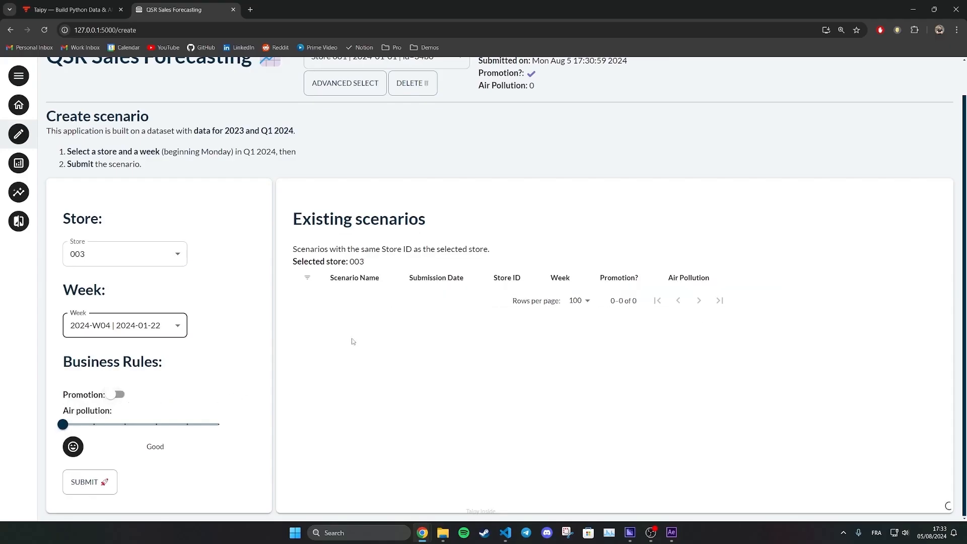
# Submit a store 001 scenario with Moderate air pollution and promotion on
pyautogui.click(124, 254)
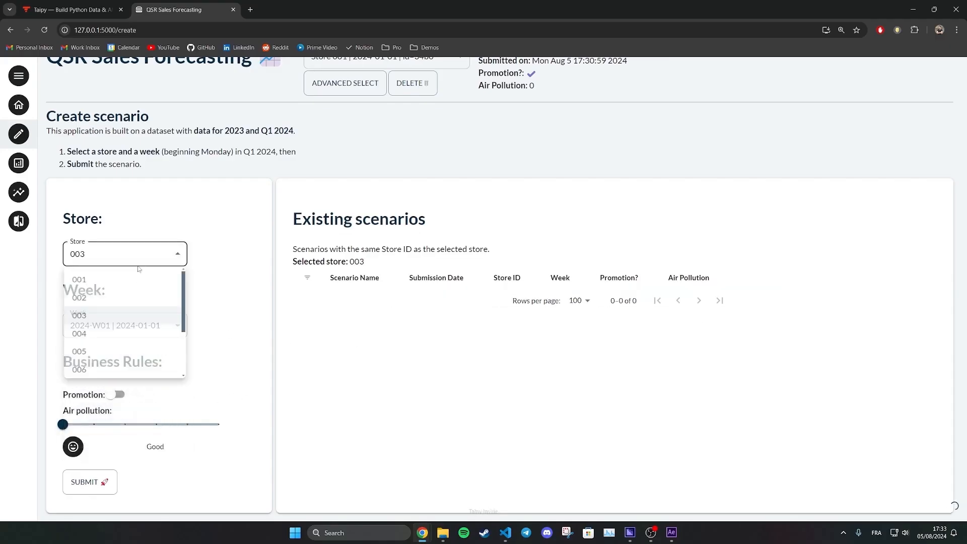
pyautogui.click(77, 281)
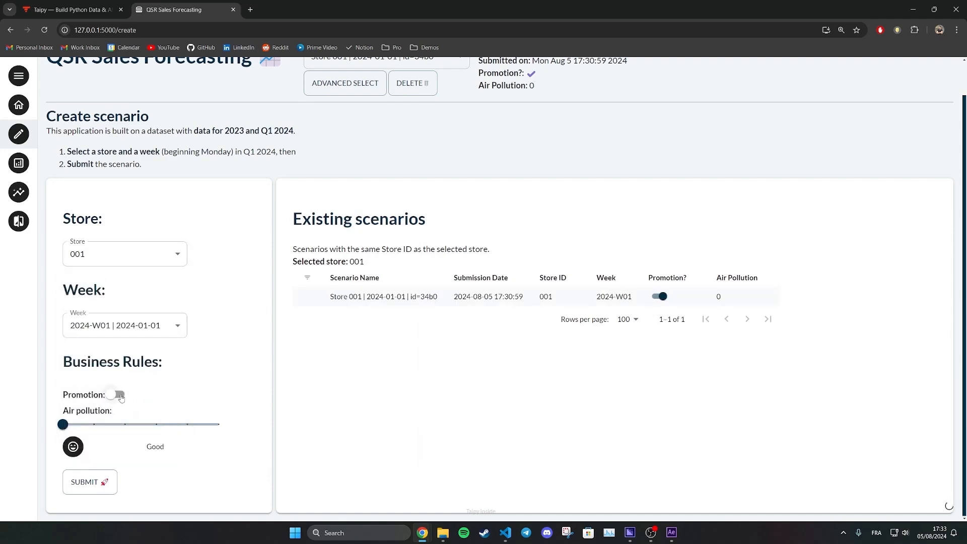
pyautogui.moveTo(61, 424); pyautogui.dragTo(127, 405)
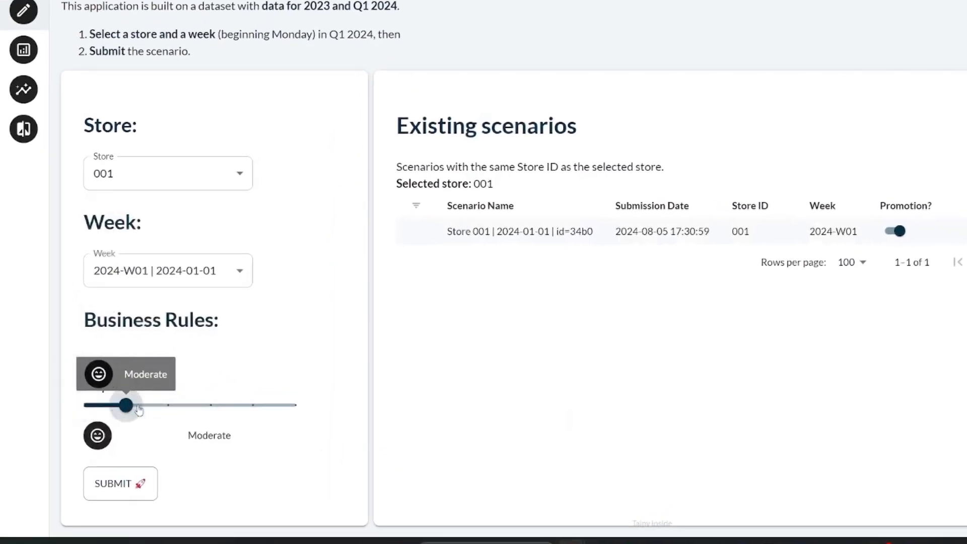
pyautogui.click(119, 484)
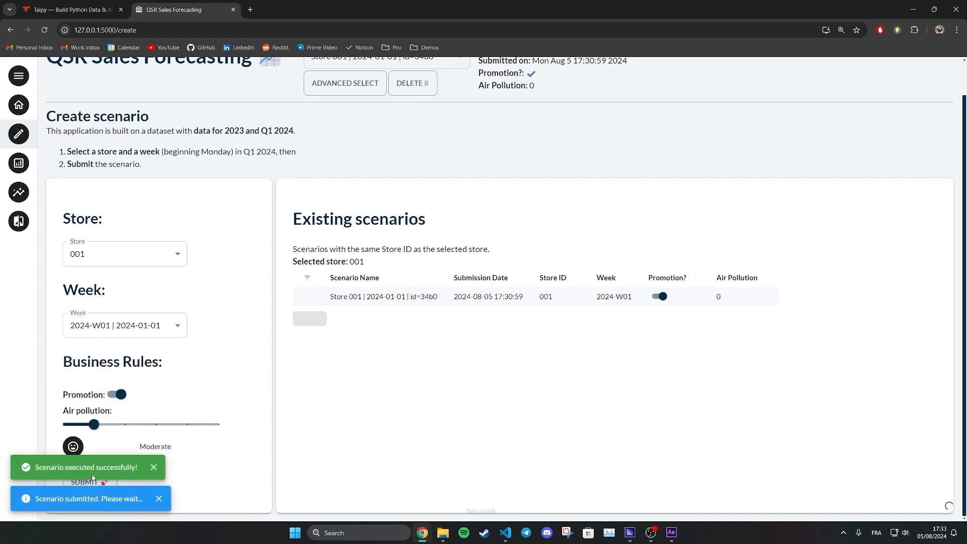
# Review the new scenario in Forecast Explorer, showing the SIDES section forecast
pyautogui.click(18, 193)
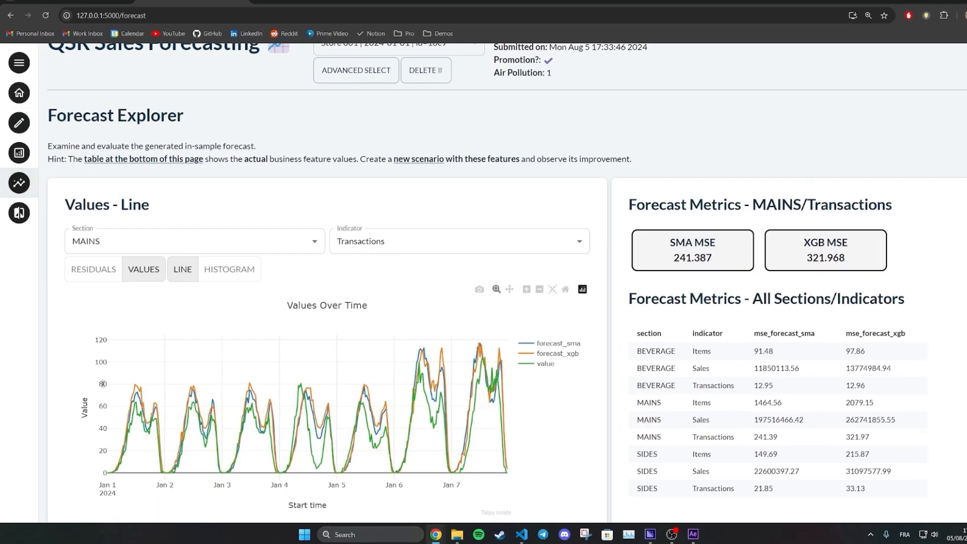
pyautogui.scroll(-3)
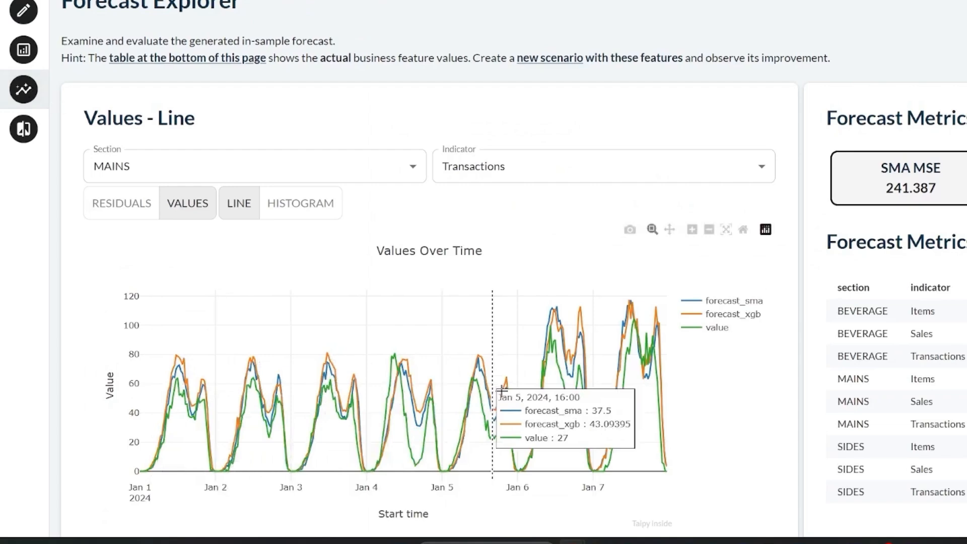
pyautogui.click(253, 166)
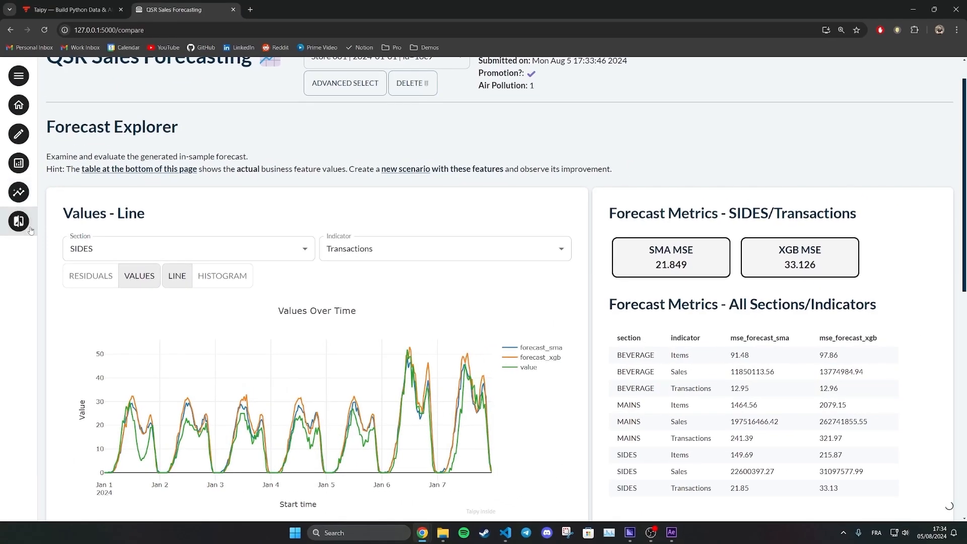
# Show the two store 001 W01 scenarios side by side down to the Forecast over Time chart
pyautogui.click(18, 220)
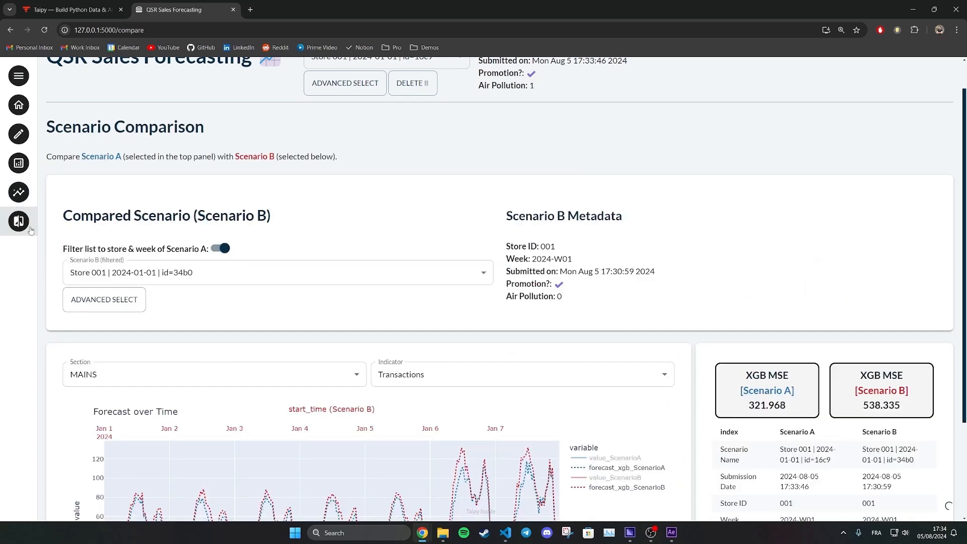
pyautogui.scroll(-3)
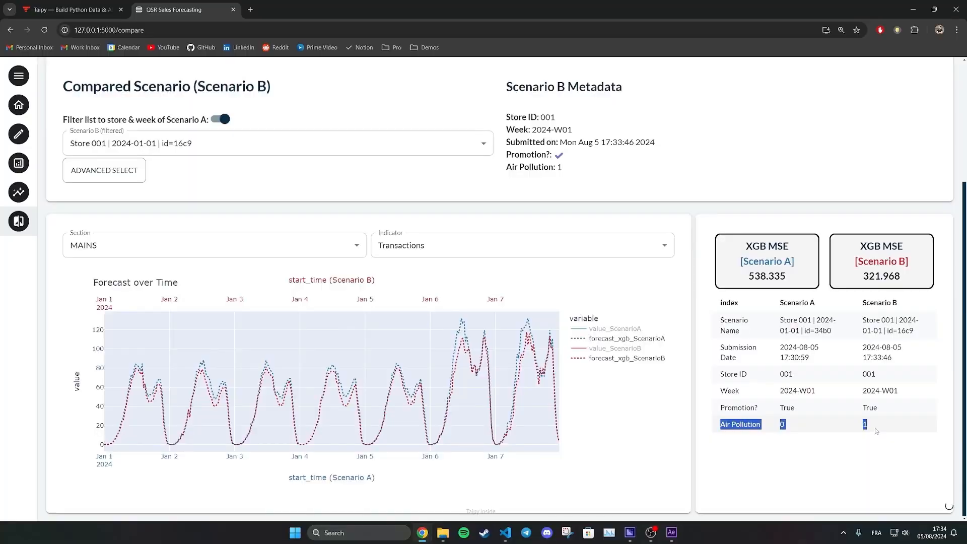
pyautogui.scroll(-3)
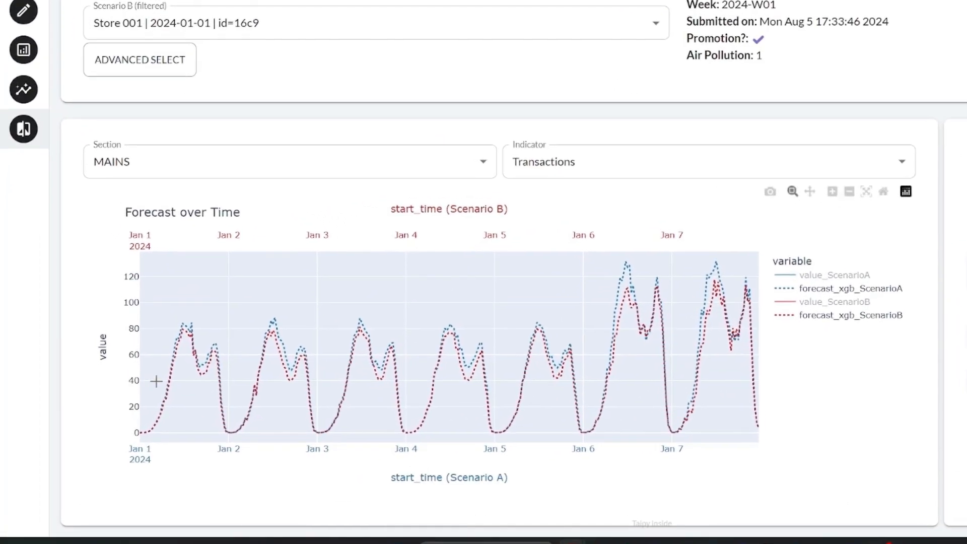
pyautogui.moveTo(730, 311)
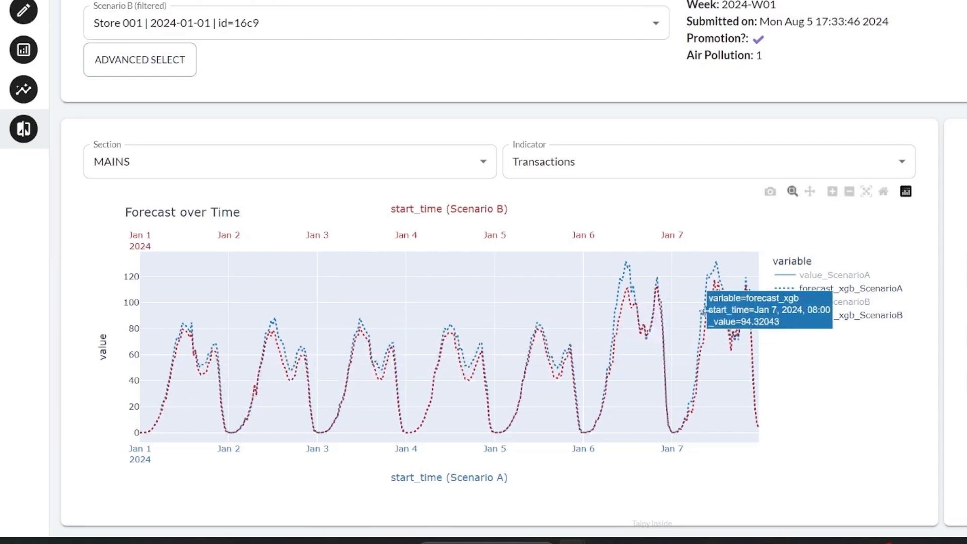
pyautogui.moveTo(713, 268)
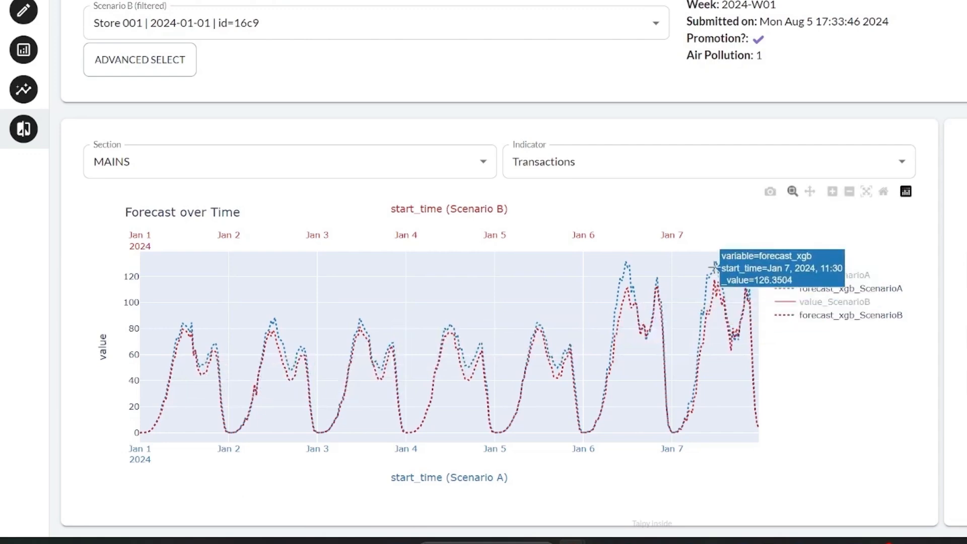